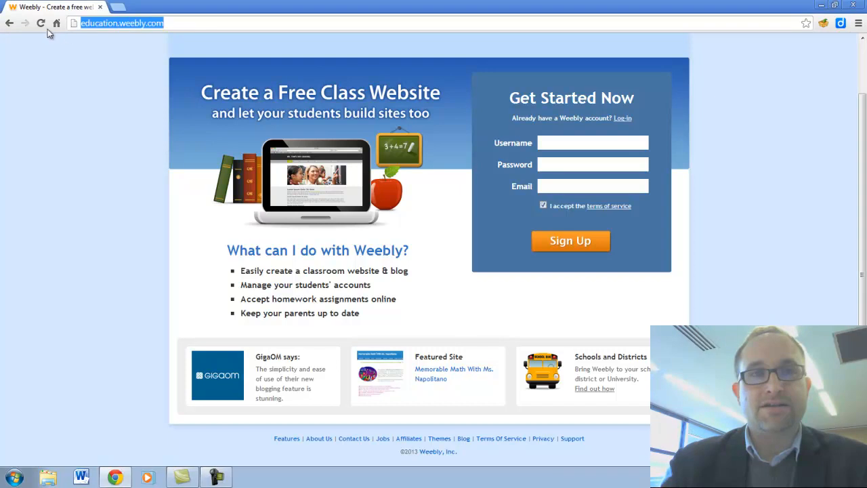
mouse_move(443, 43)
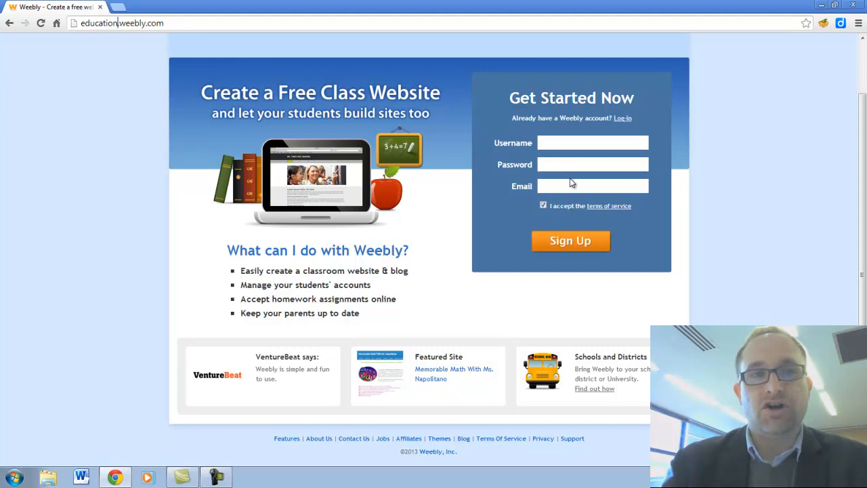
mouse_move(571, 240)
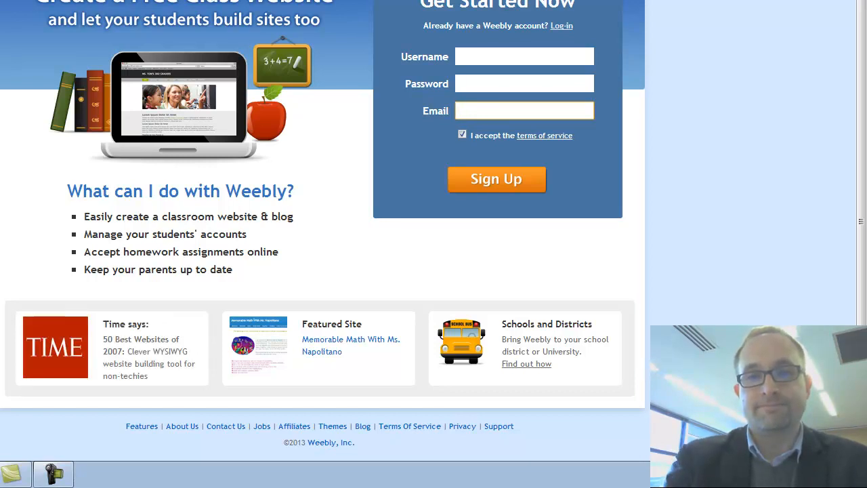
Log in to the existing Weebly education account to reach My Sites.
left_click(496, 179)
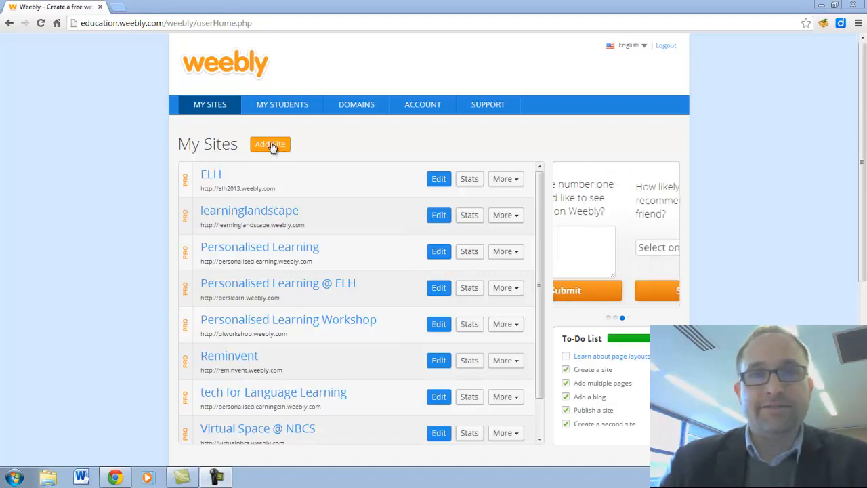
Add a new site and choose the first theme with the wooden ceiling photo.
left_click(270, 145)
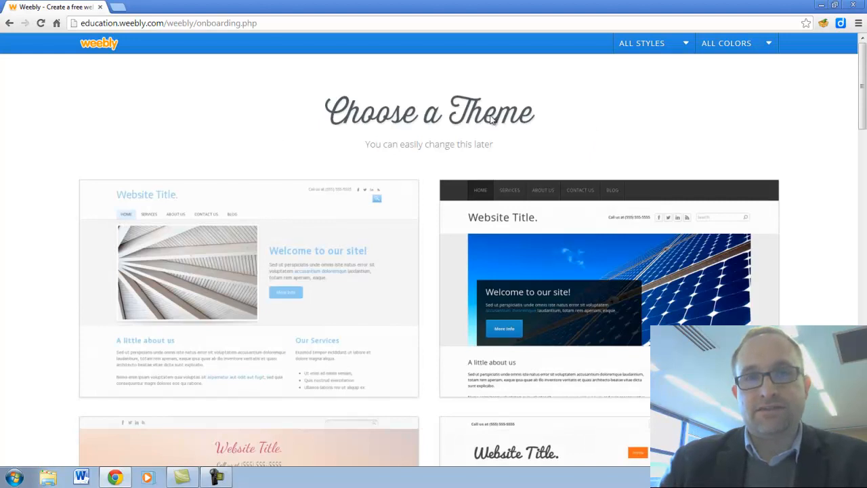
scroll("down", 3)
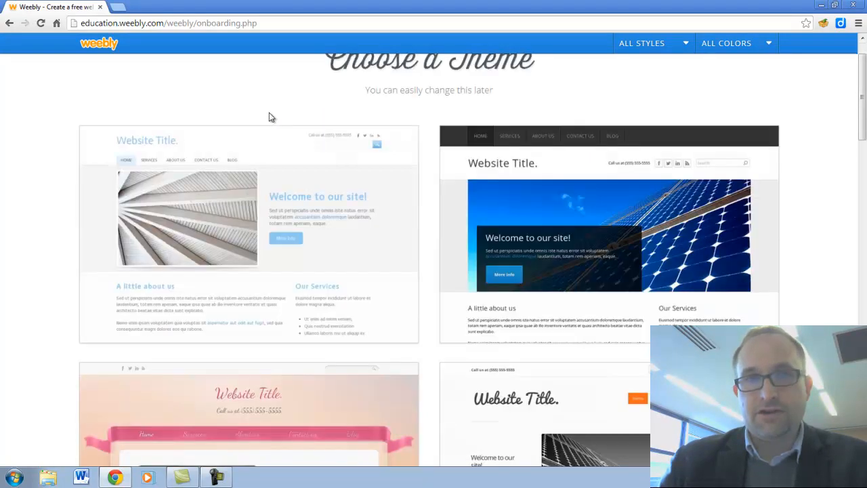
scroll("up", 3)
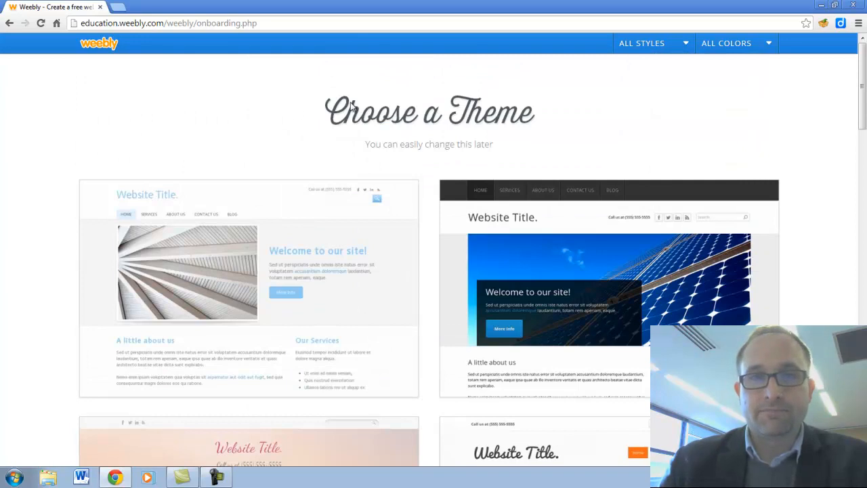
mouse_move(511, 114)
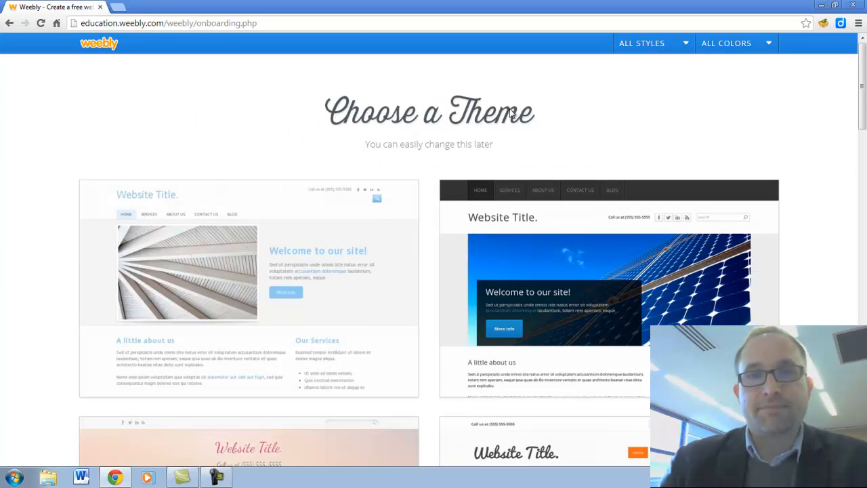
mouse_move(305, 131)
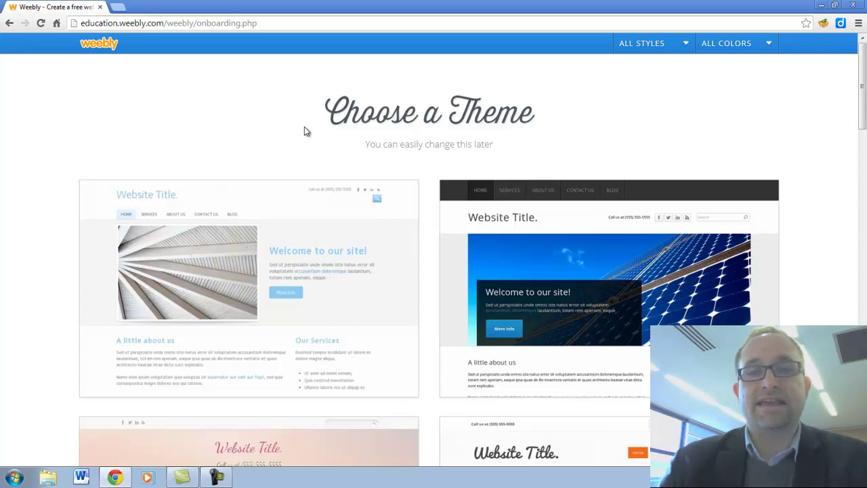
scroll("down", 3)
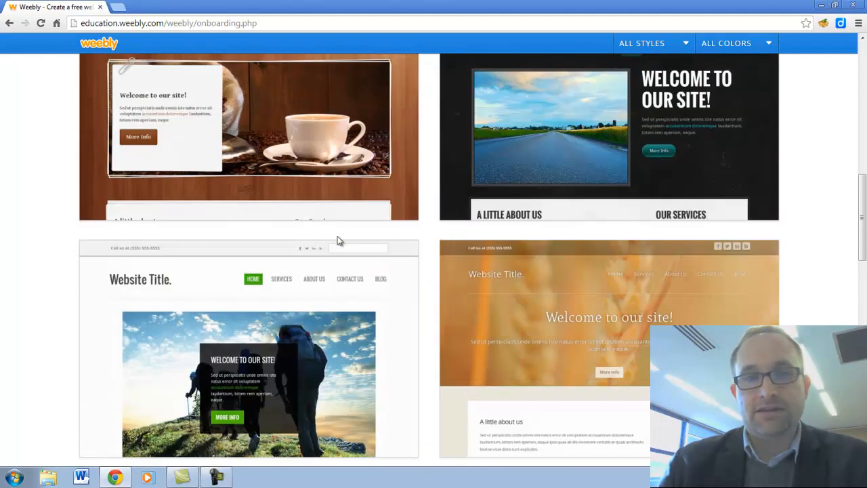
scroll("up", 3)
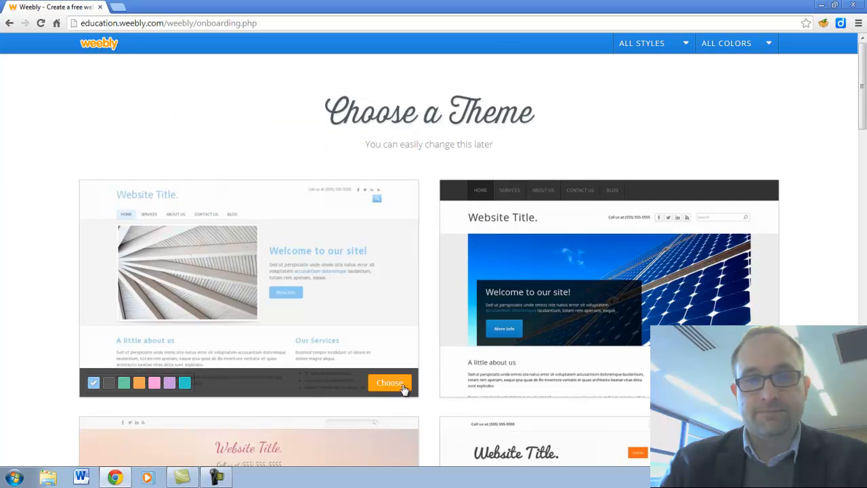
left_click(388, 382)
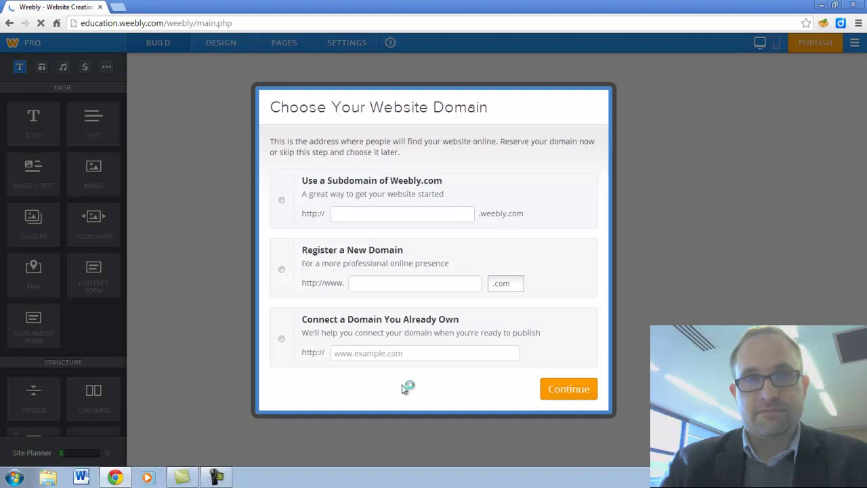
mouse_move(390, 195)
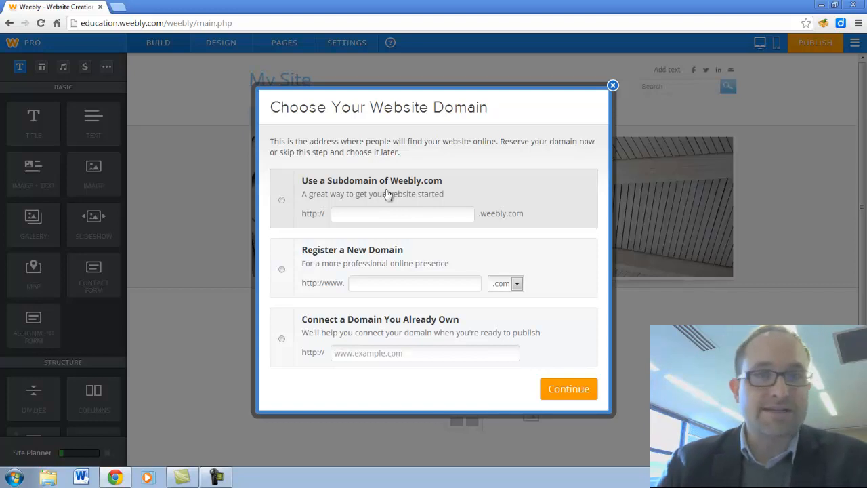
mouse_move(309, 201)
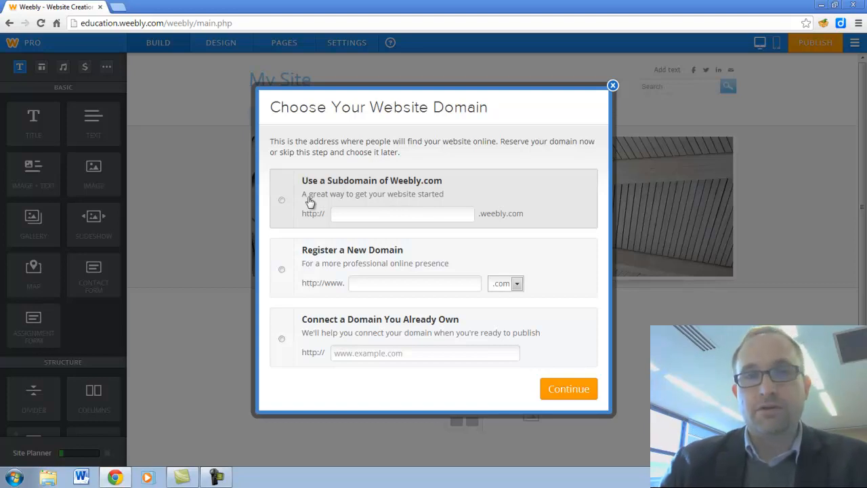
Pick a weebly.com subdomain and enter year9hist after year9history proves taken.
left_click(282, 200)
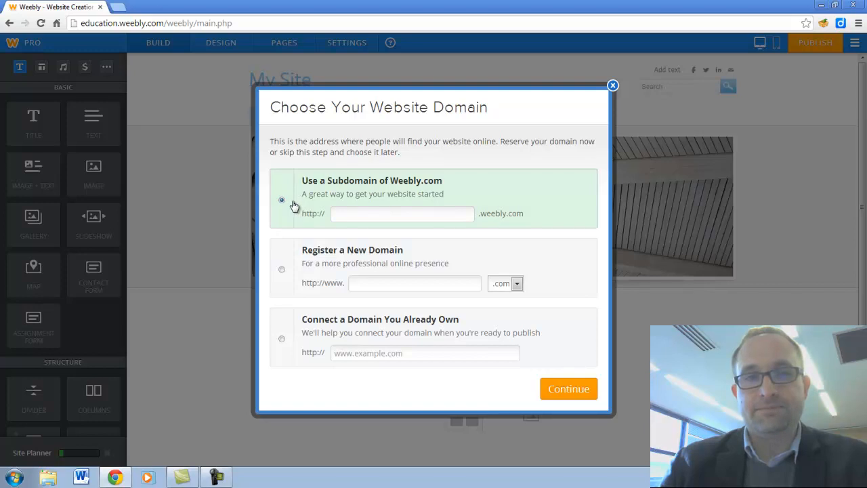
left_click(402, 213)
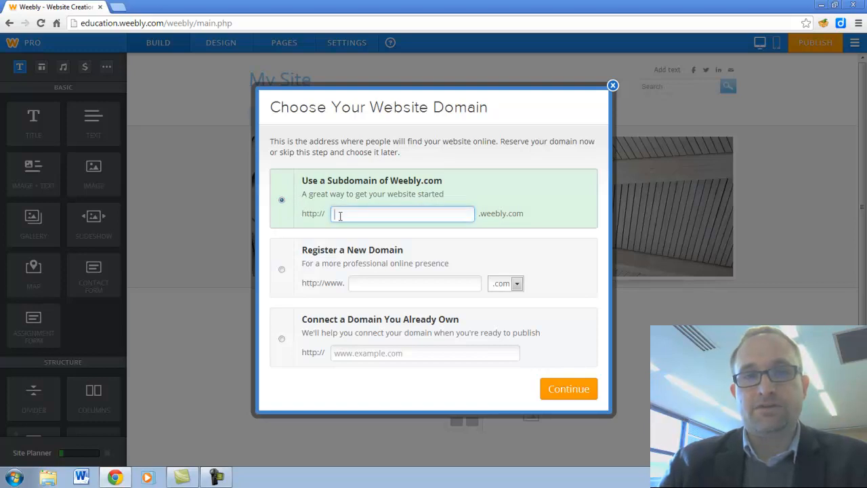
mouse_move(562, 199)
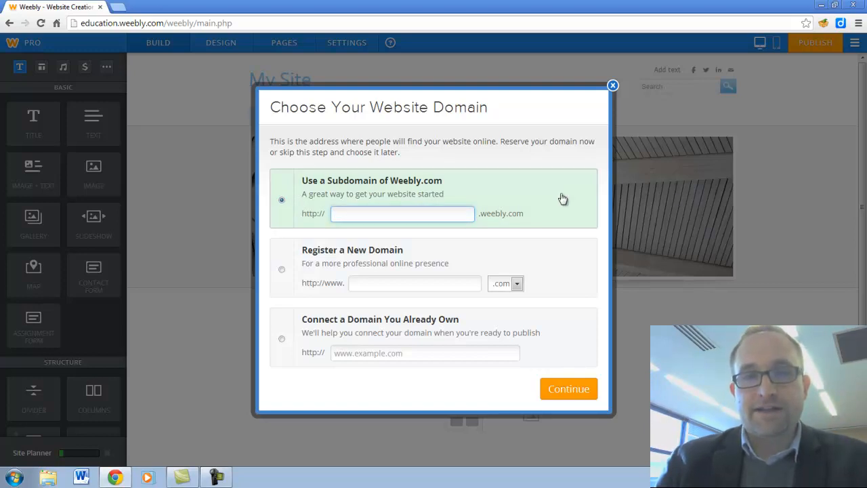
type("cat")
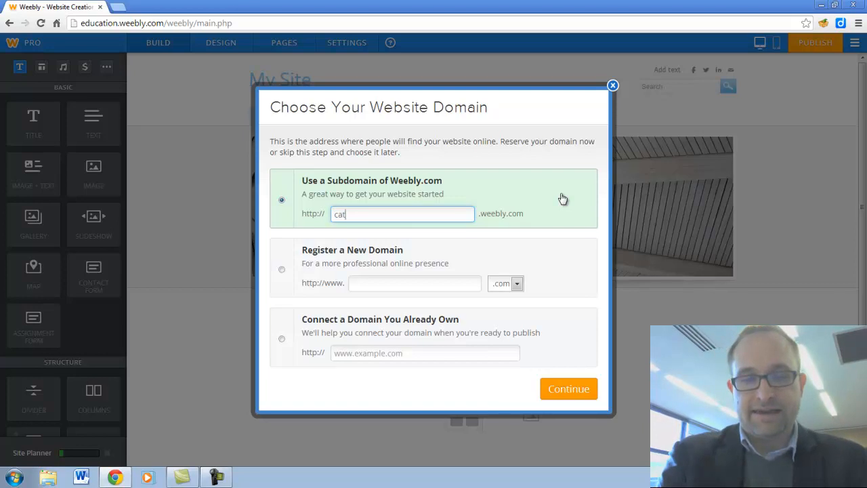
type("s")
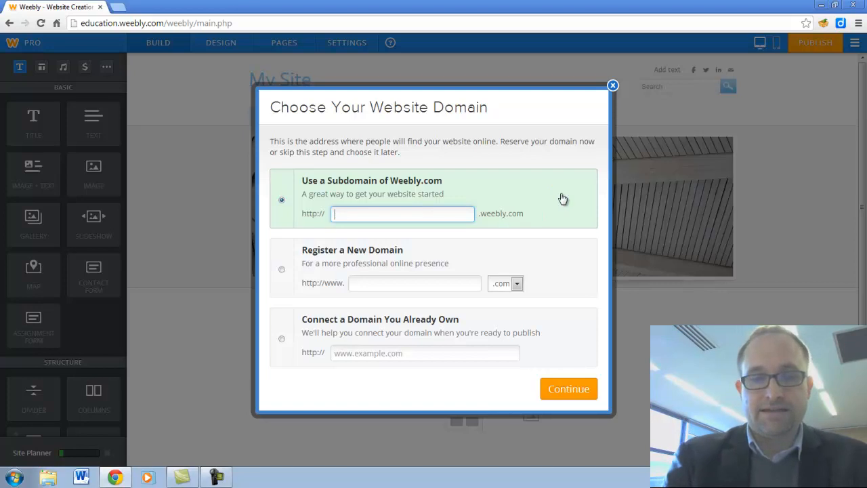
type("year9history")
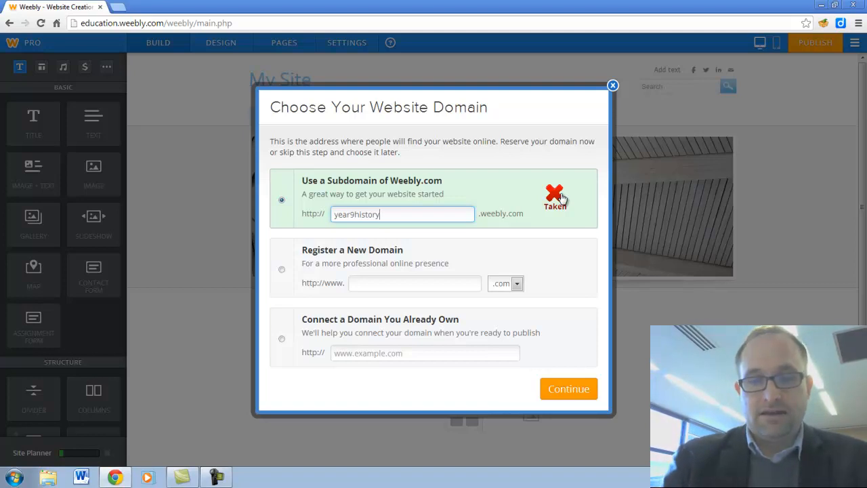
key("BackSpace")
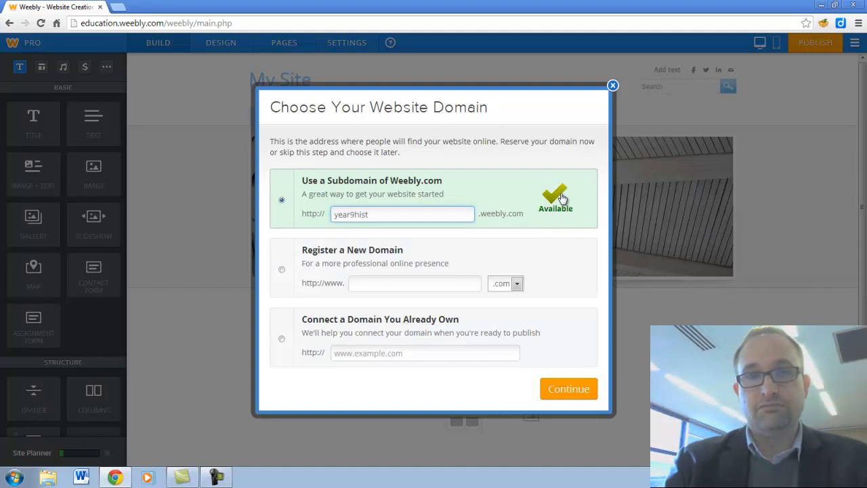
mouse_move(547, 200)
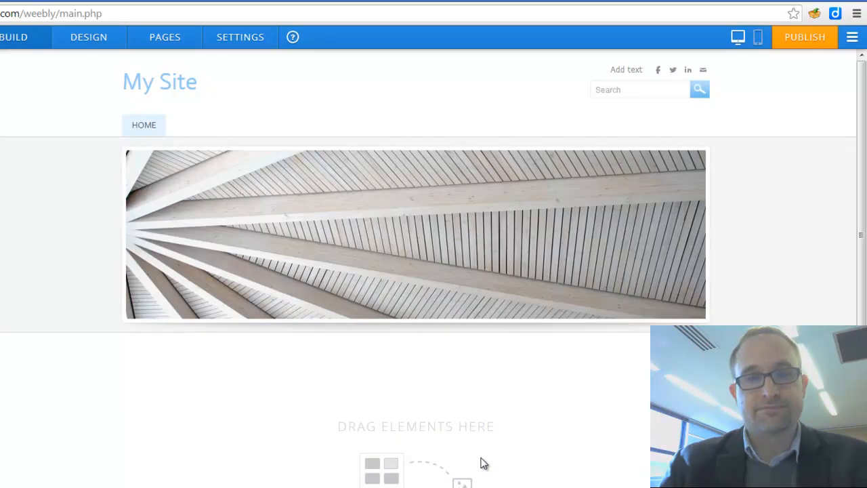
mouse_move(319, 127)
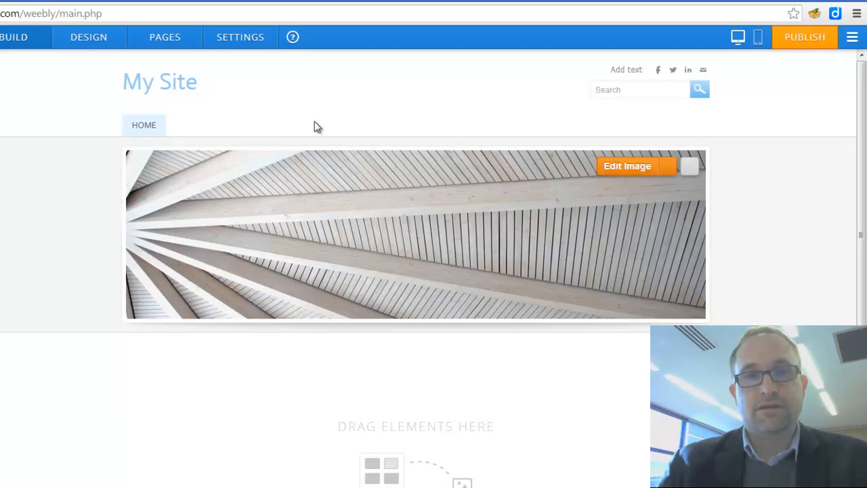
left_click(159, 81)
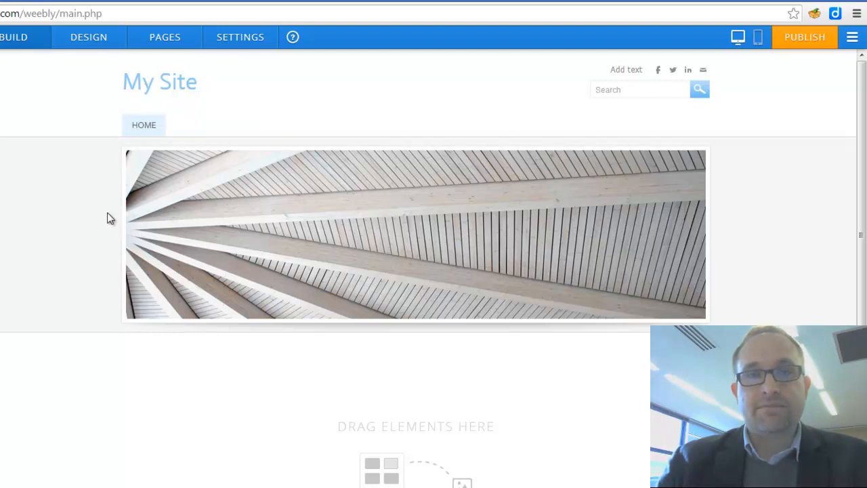
mouse_move(454, 281)
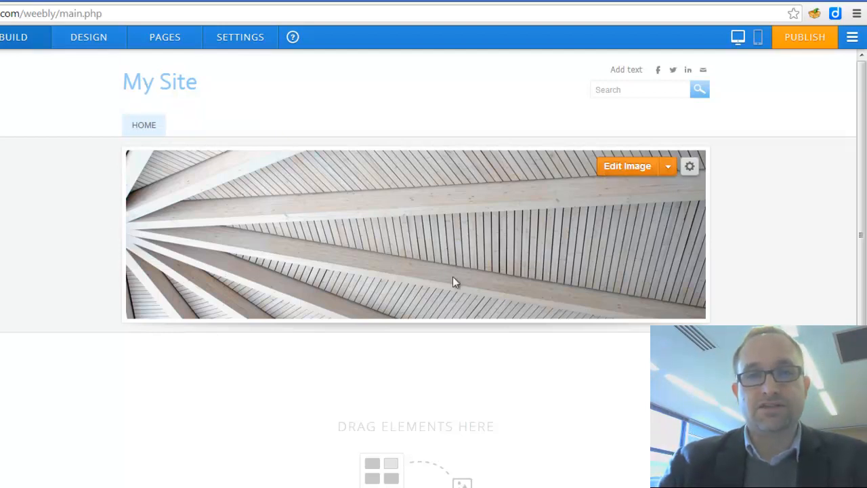
mouse_move(805, 37)
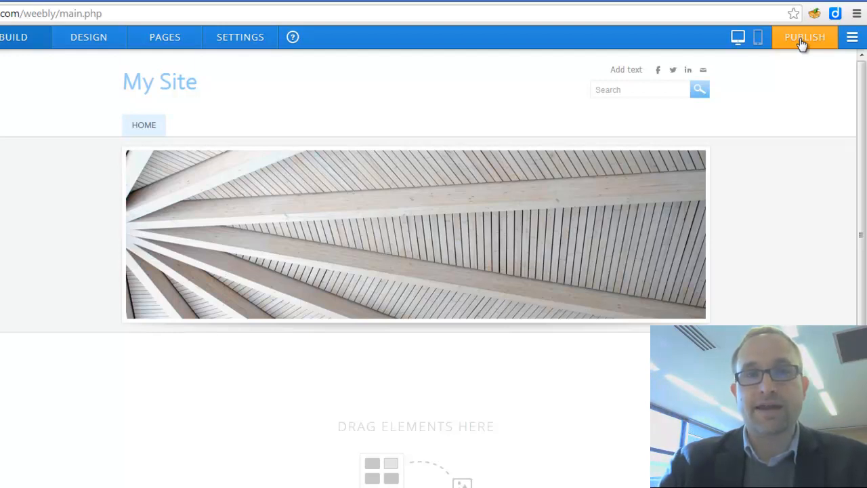
mouse_move(801, 82)
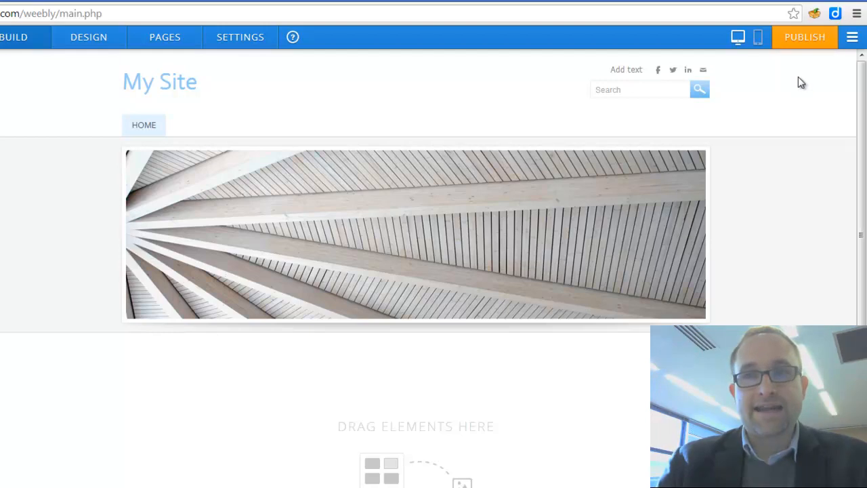
mouse_move(804, 36)
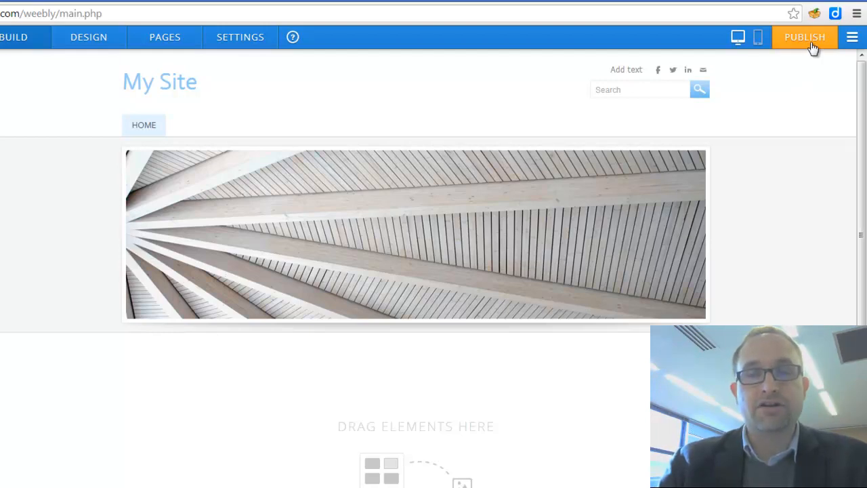
Publish the site and edit the year9hist weebly.com subdomain name.
left_click(805, 36)
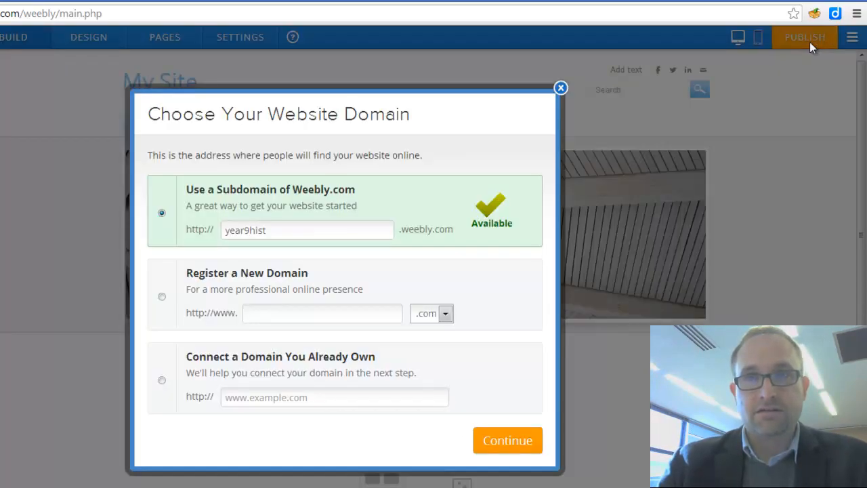
mouse_move(621, 54)
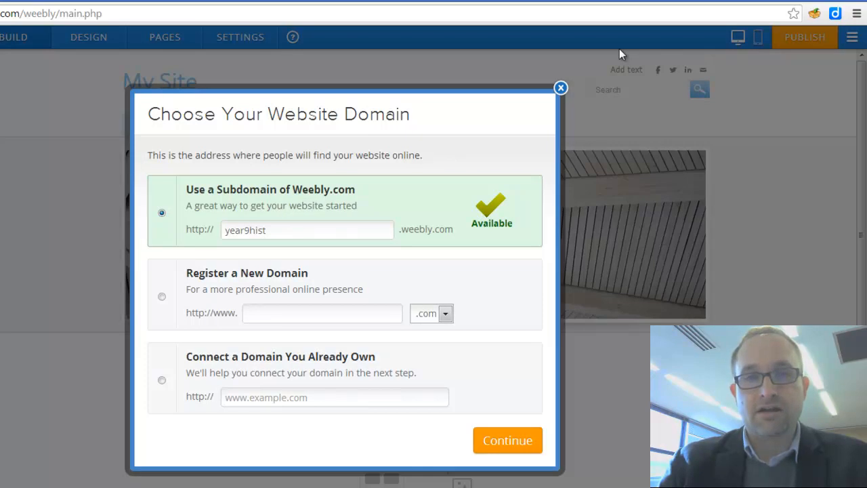
mouse_move(497, 130)
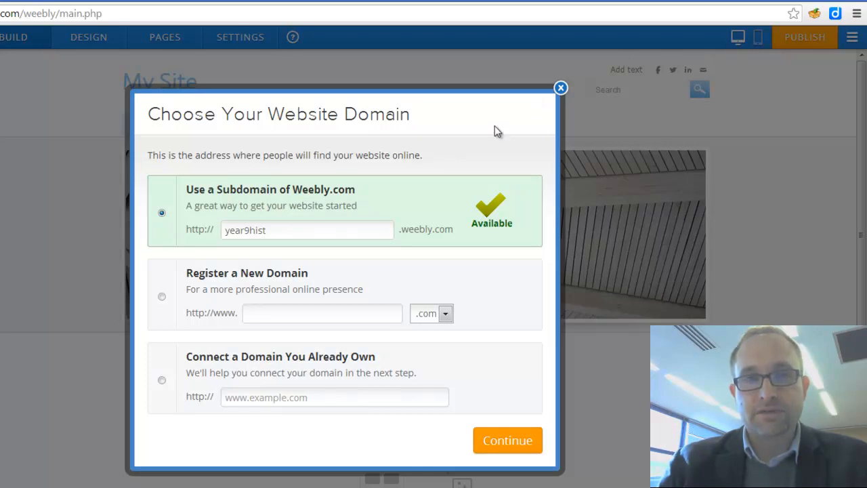
mouse_move(112, 421)
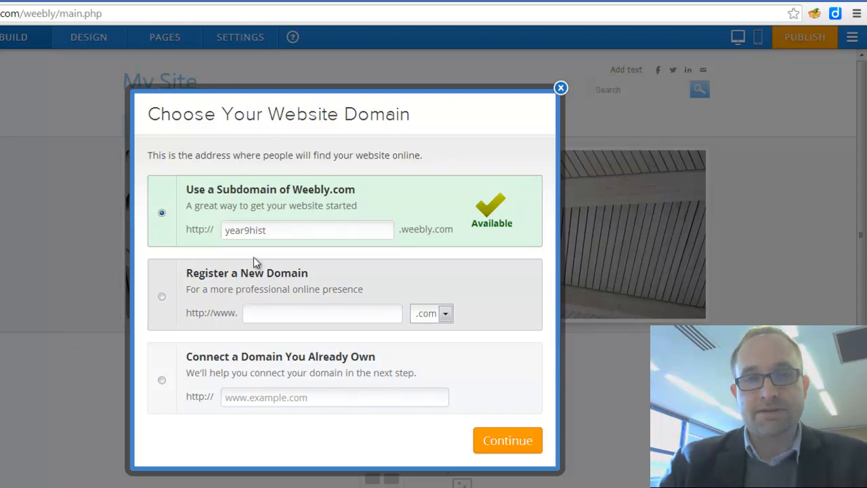
left_click(306, 229)
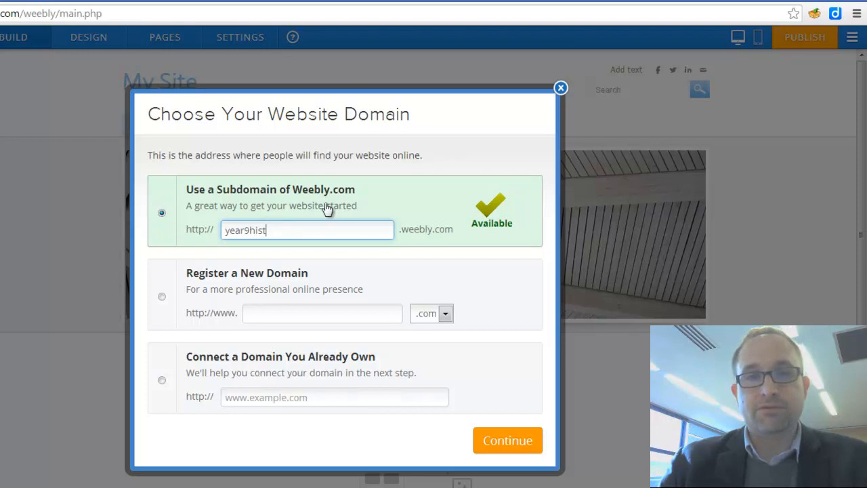
mouse_move(200, 227)
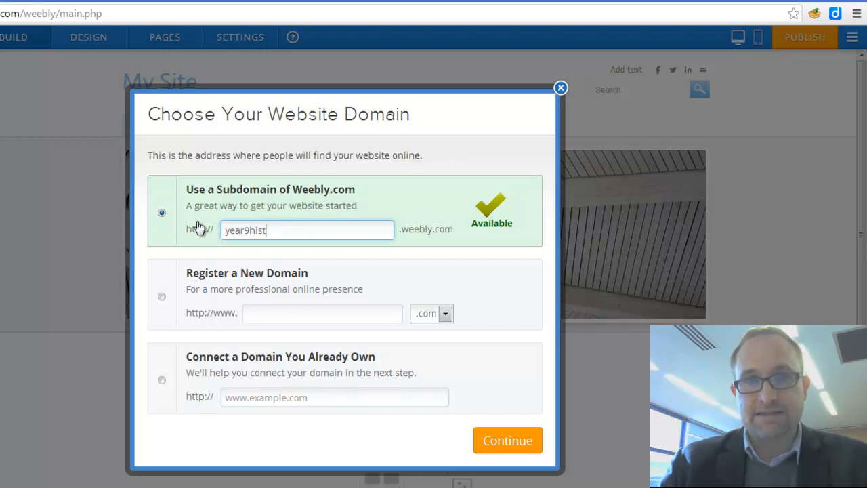
mouse_move(491, 230)
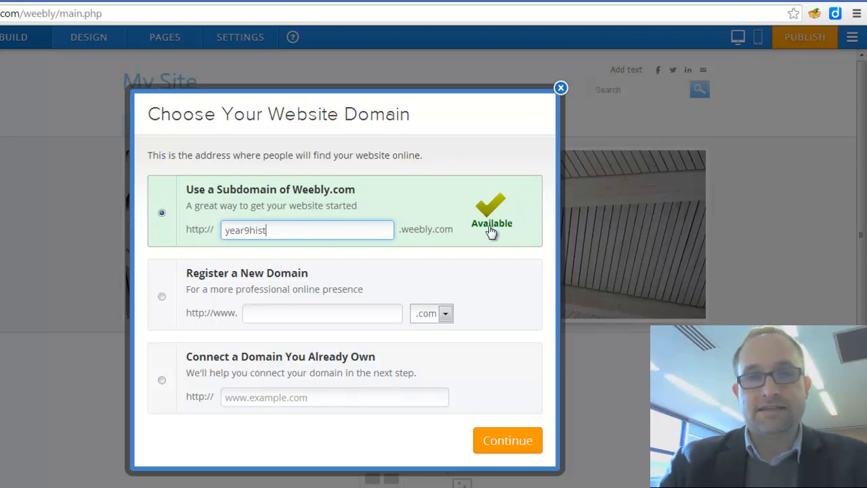
mouse_move(508, 441)
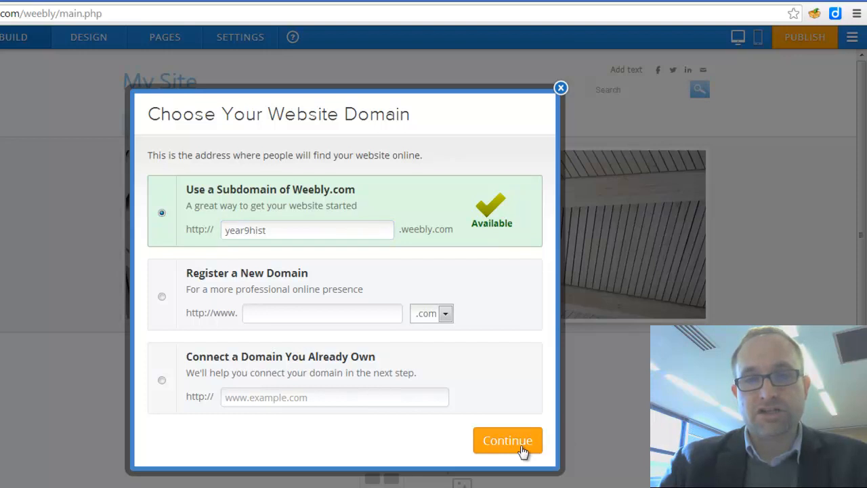
Accept year9hist and categorise the site as Education with the Teacher category.
left_click(507, 440)
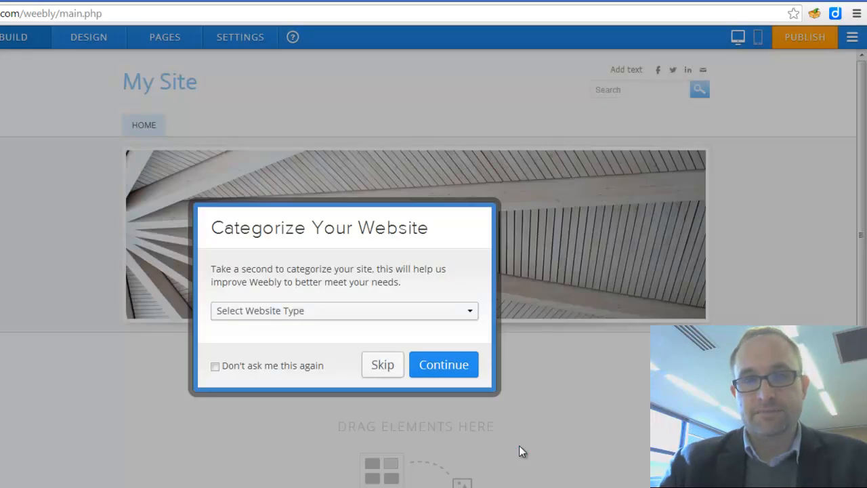
mouse_move(283, 334)
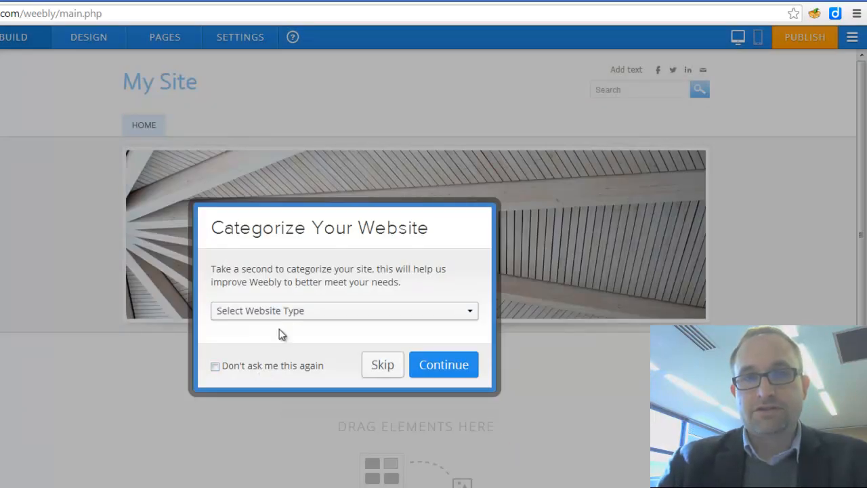
left_click(344, 310)
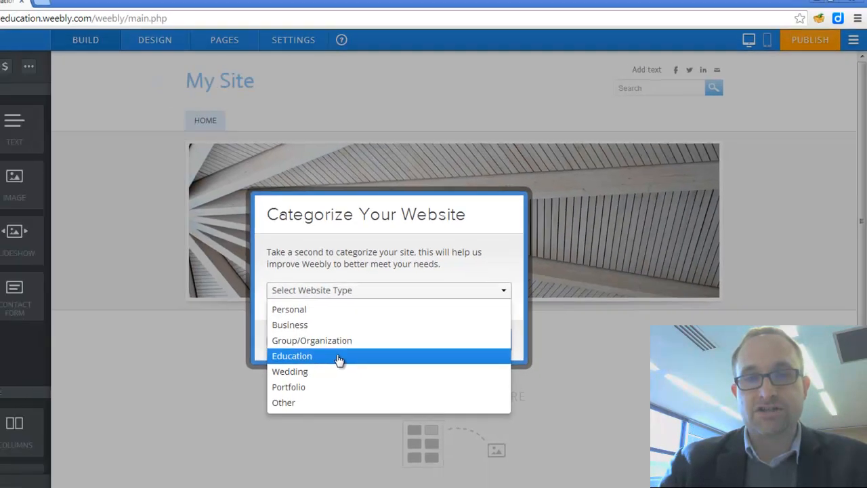
left_click(292, 356)
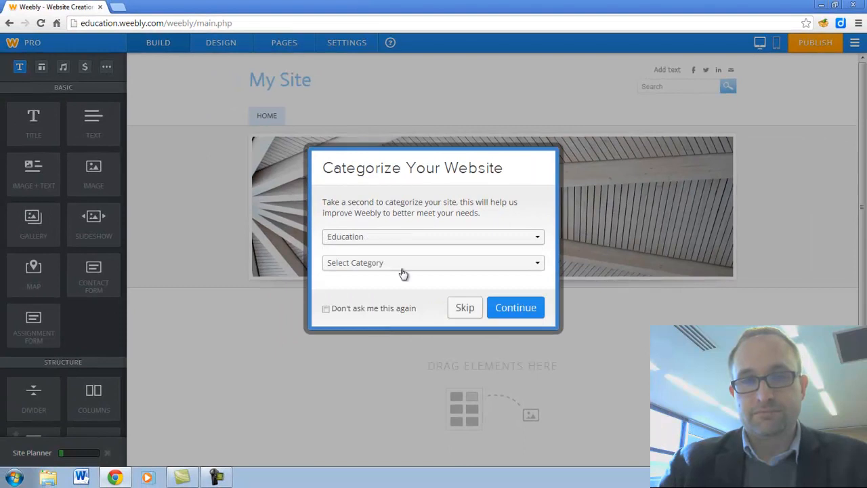
left_click(433, 262)
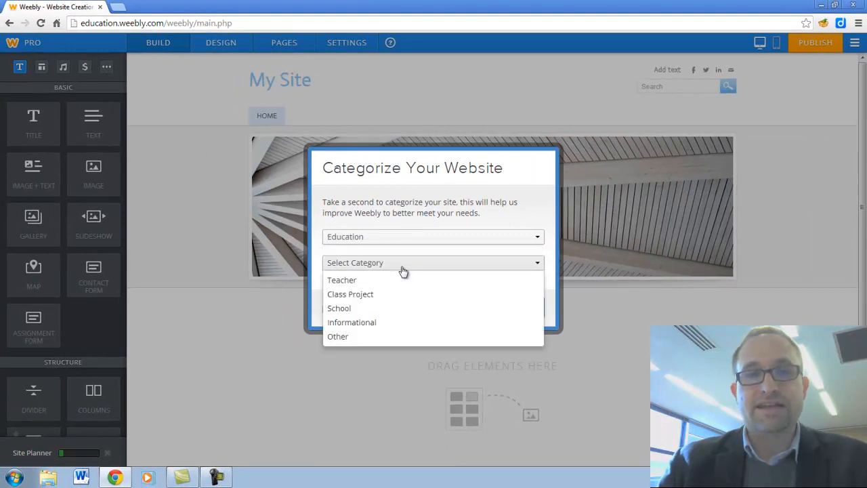
mouse_move(403, 280)
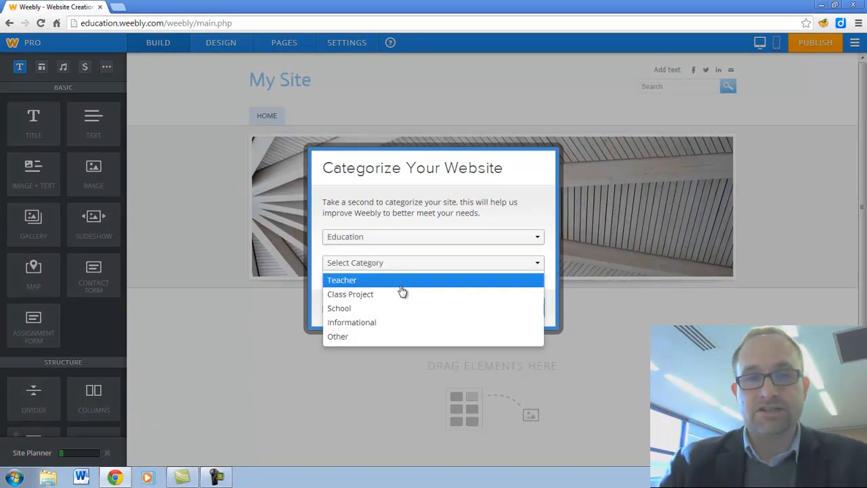
left_click(341, 279)
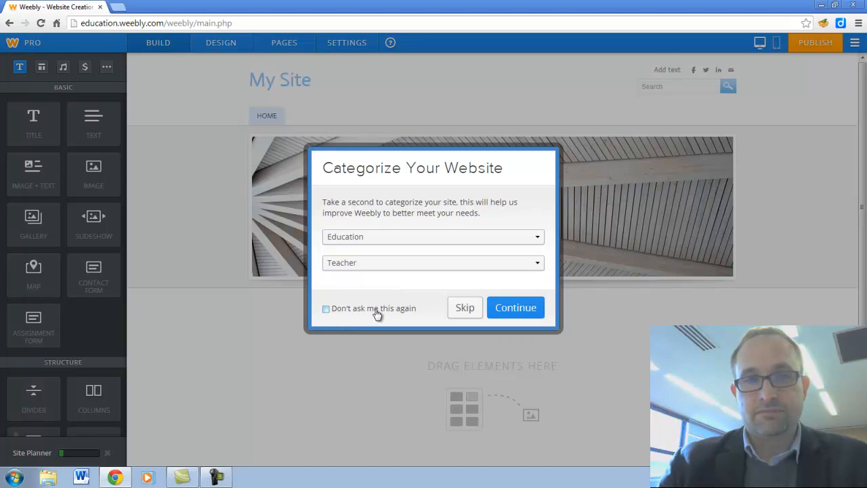
left_click(326, 308)
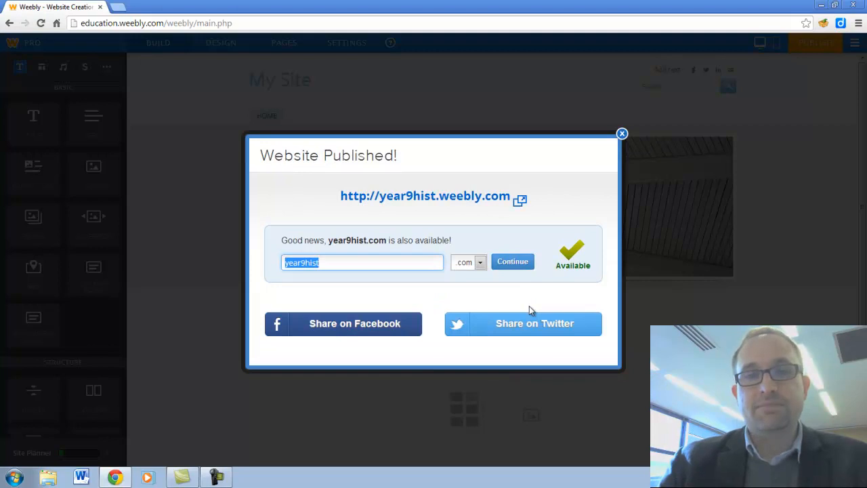
mouse_move(413, 167)
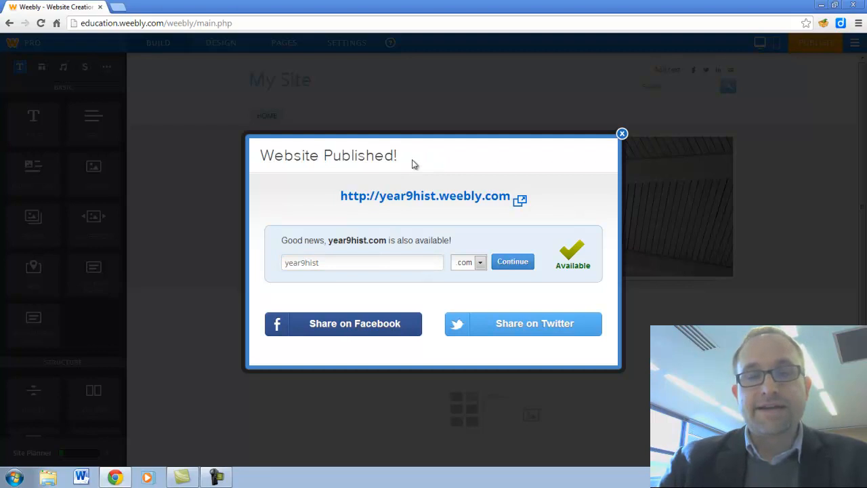
mouse_move(414, 203)
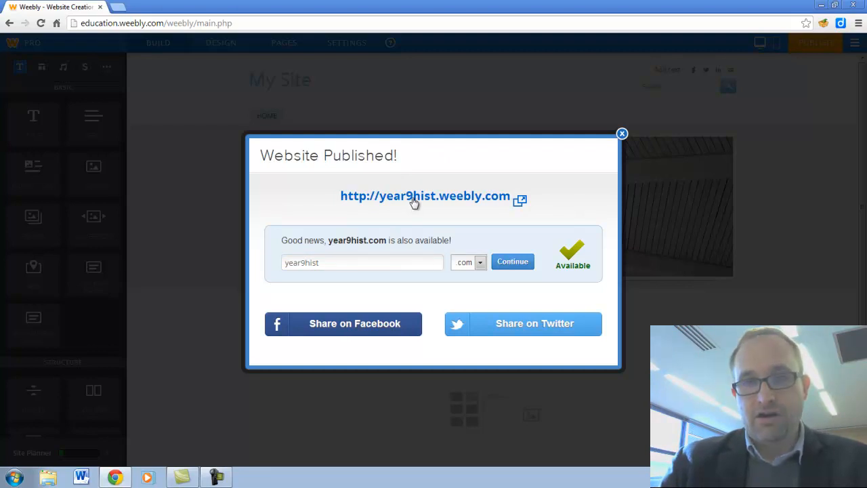
Open the published year9hist.weebly.com link in a new tab from the confirmation.
right_click(424, 196)
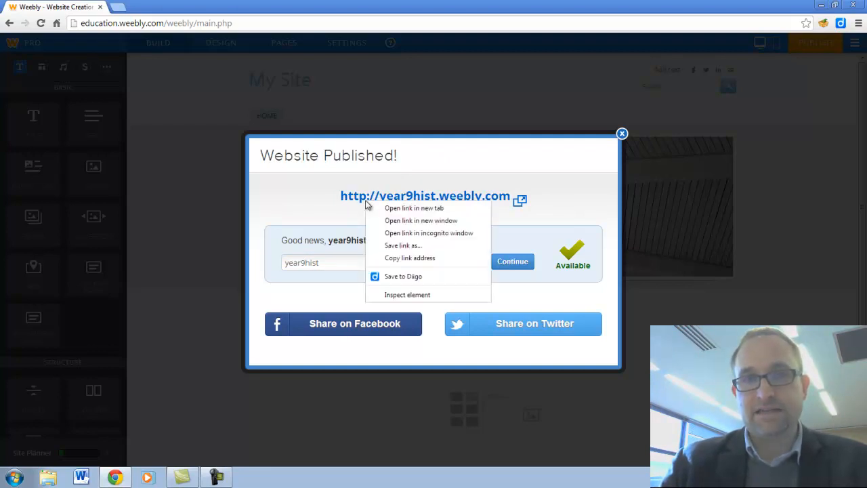
mouse_move(403, 210)
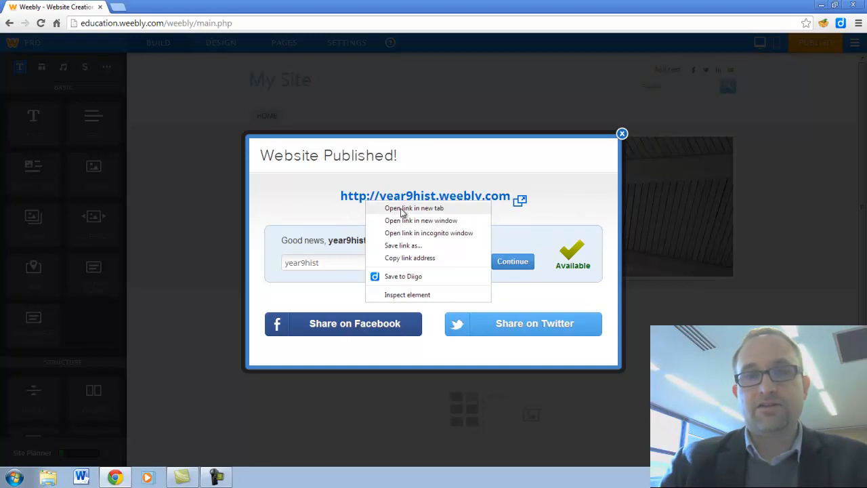
mouse_move(420, 213)
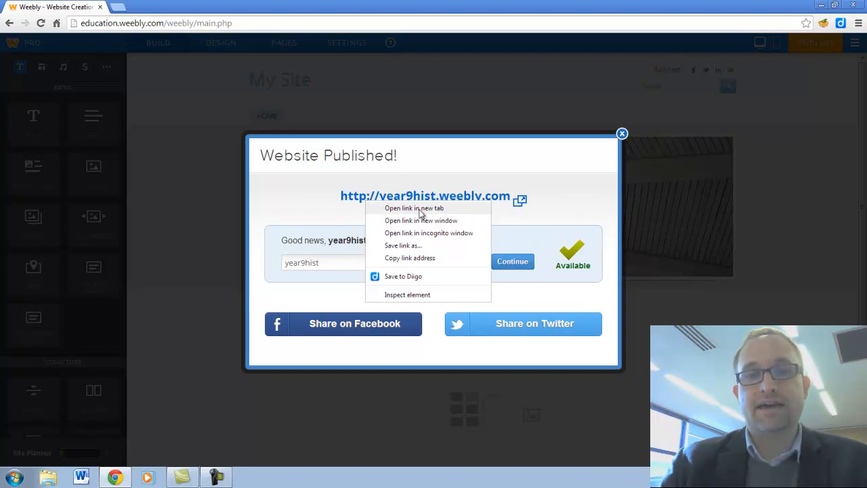
left_click(413, 208)
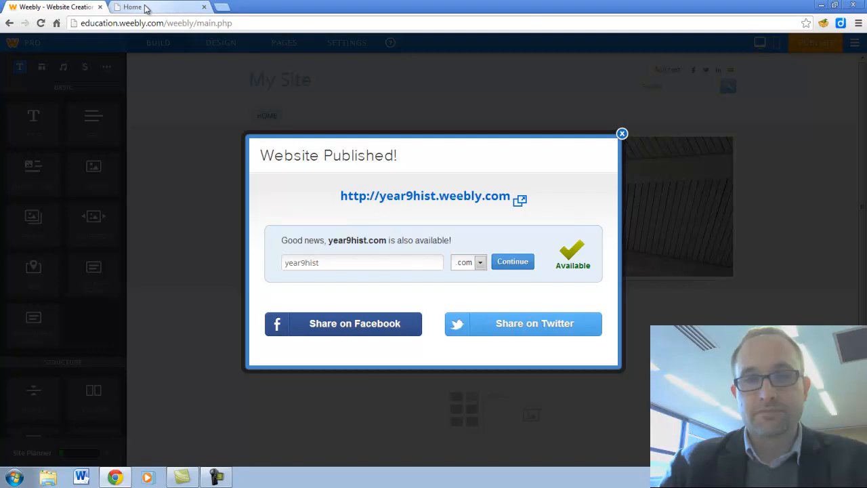
mouse_move(242, 85)
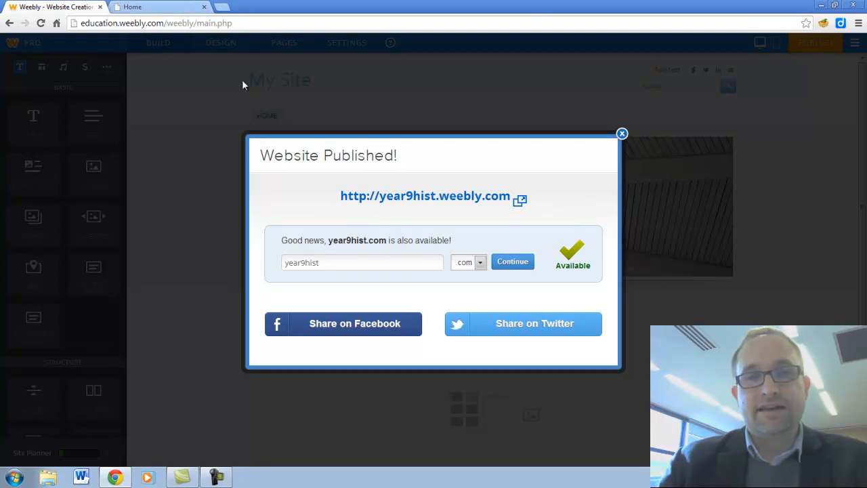
mouse_move(631, 204)
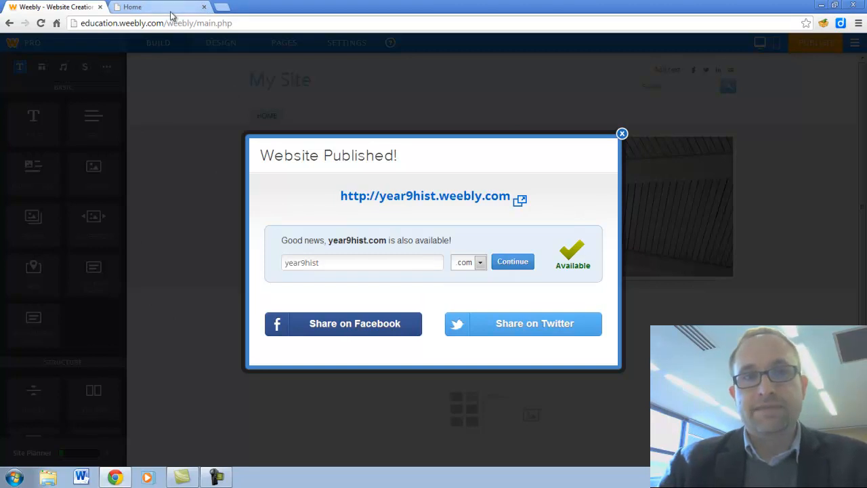
mouse_move(291, 143)
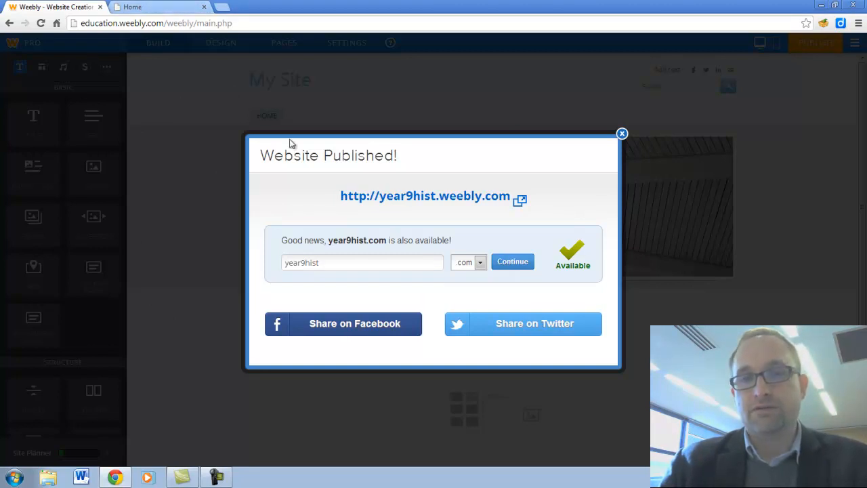
mouse_move(302, 145)
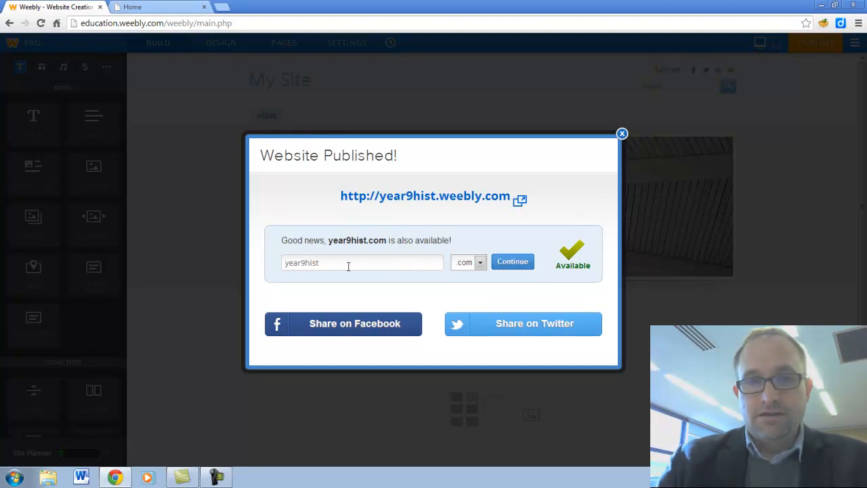
mouse_move(282, 242)
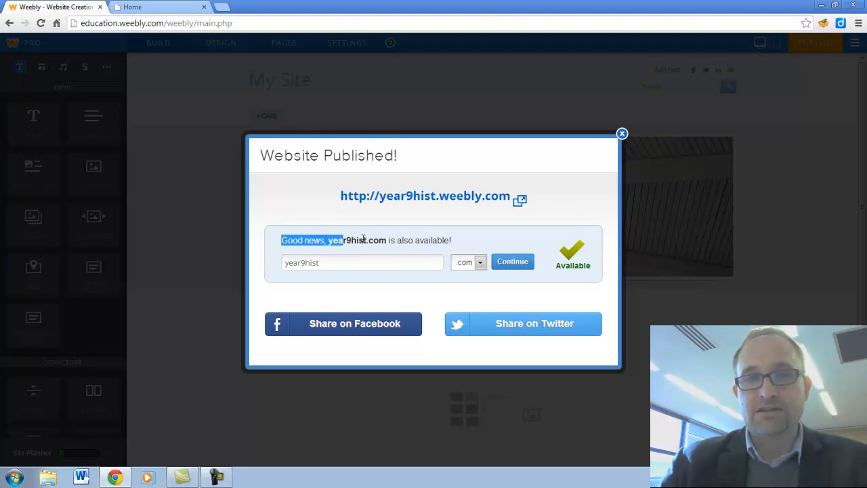
mouse_move(486, 264)
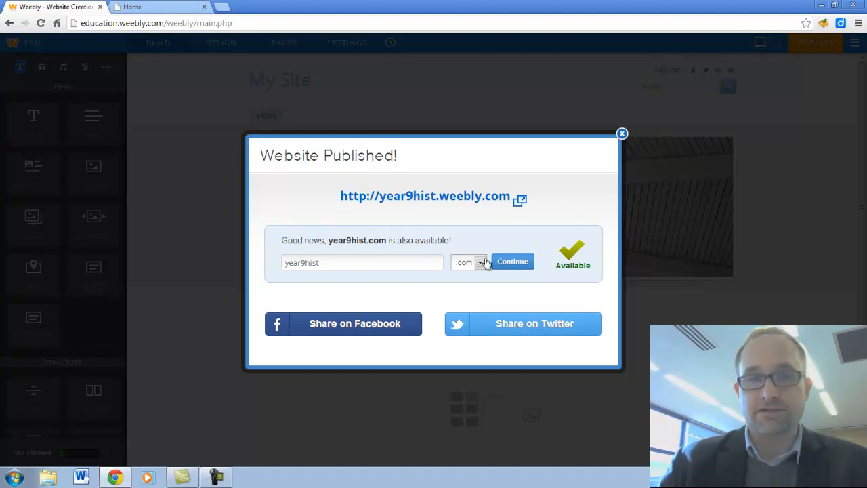
left_click(362, 262)
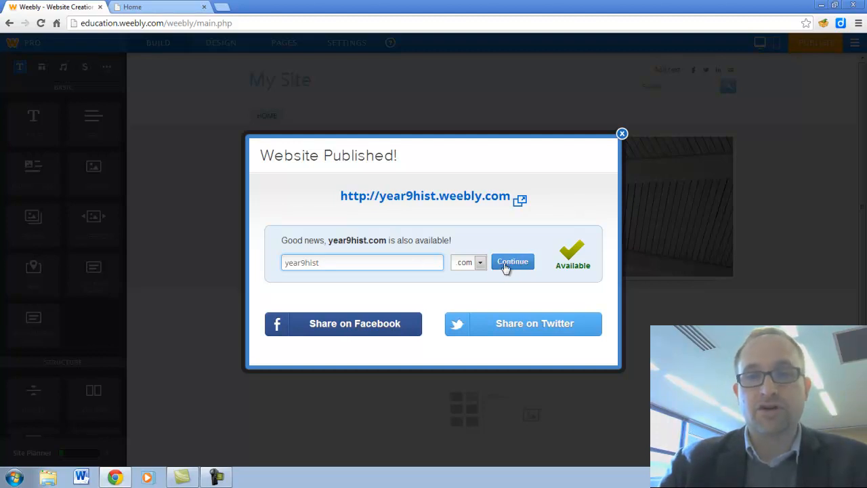
mouse_move(621, 134)
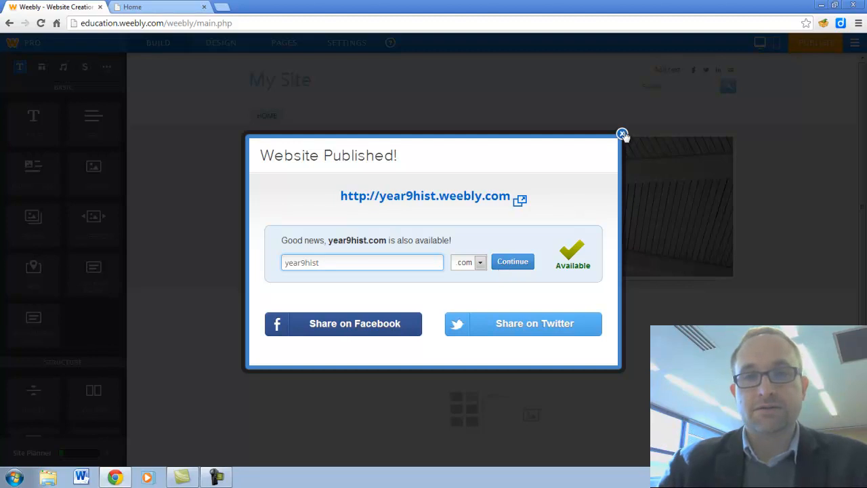
Republish and open year9hist.weebly.com in a new tab, then dismiss the confirmation.
left_click(622, 133)
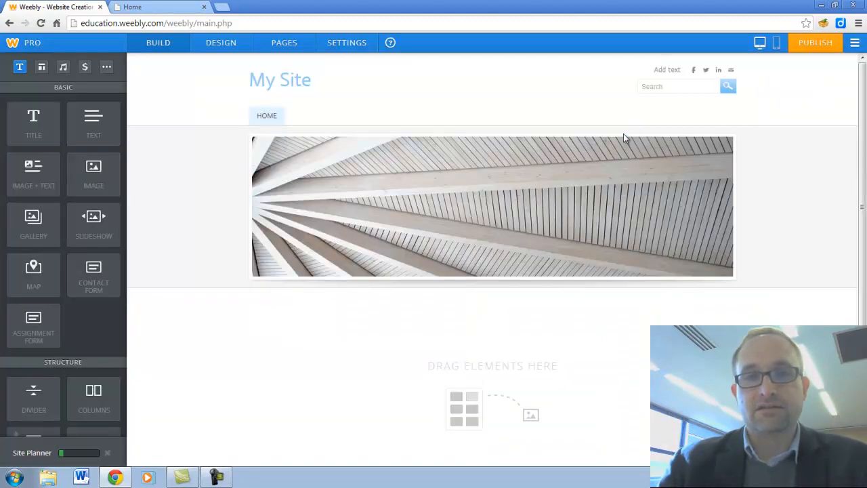
mouse_move(693, 131)
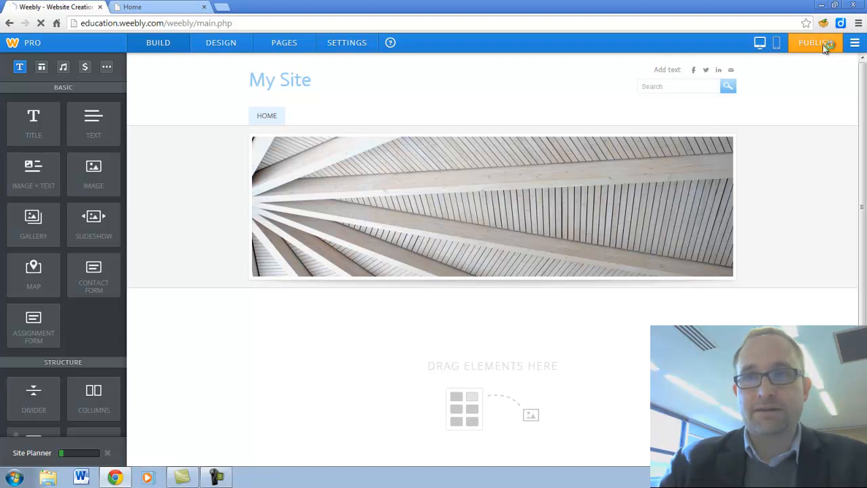
left_click(815, 42)
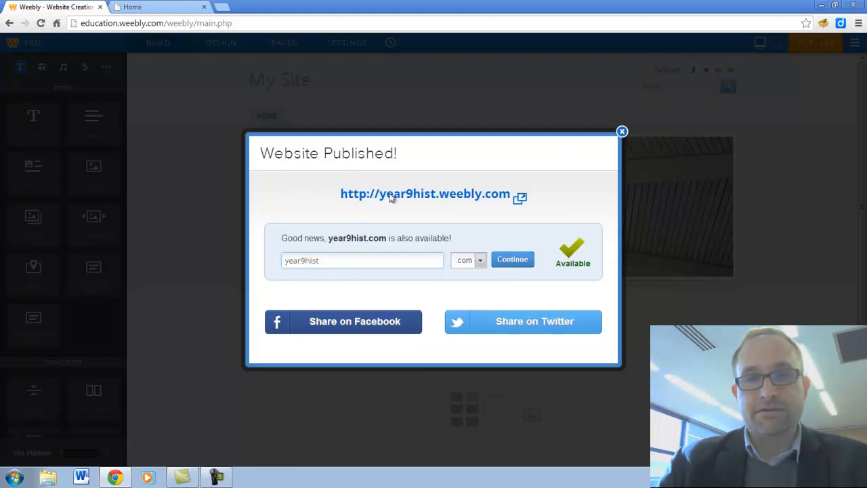
mouse_move(444, 198)
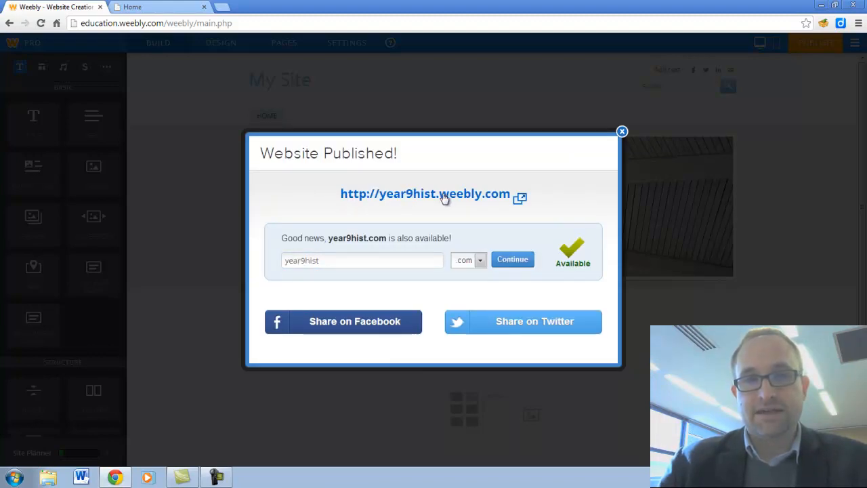
right_click(425, 194)
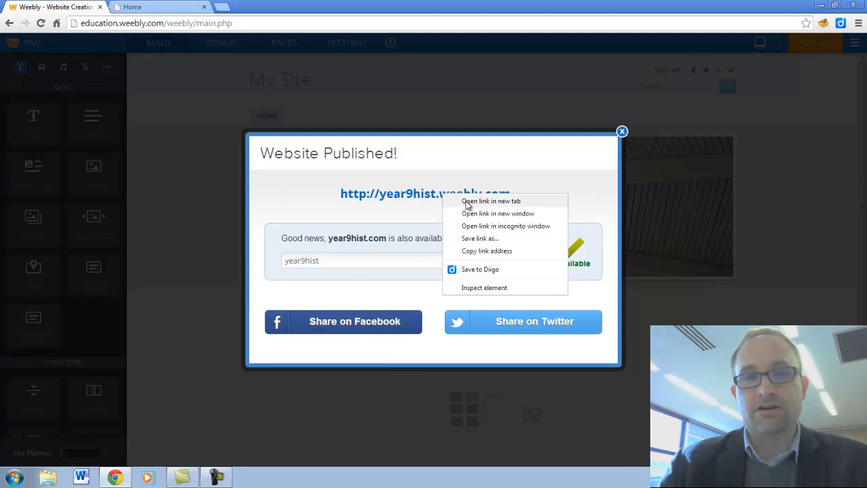
left_click(490, 201)
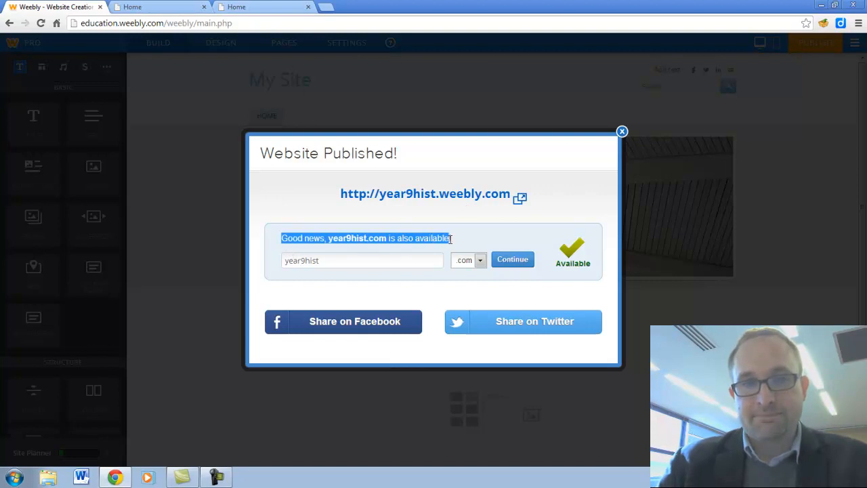
mouse_move(318, 222)
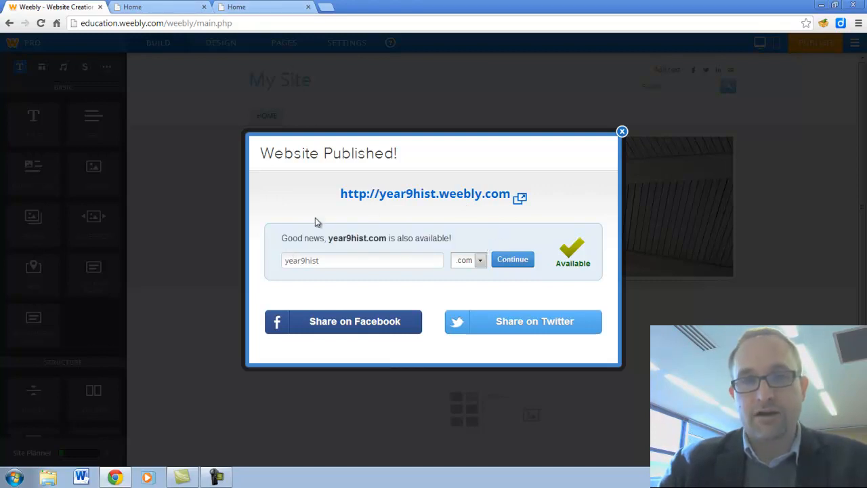
mouse_move(622, 131)
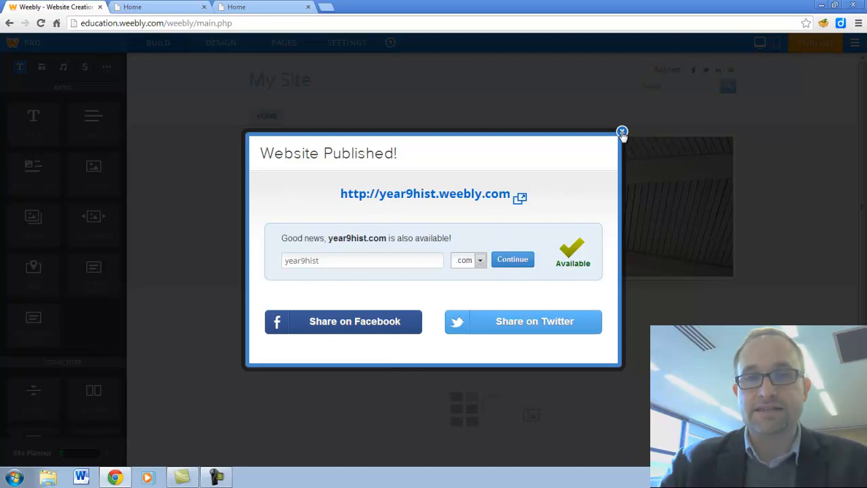
left_click(622, 131)
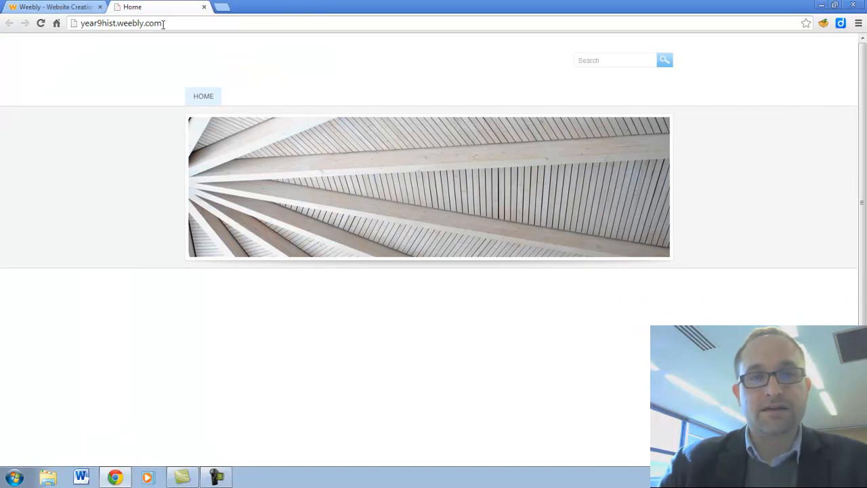
View the live year9hist.weebly.com tab, then go back to the Weebly editor.
left_click(120, 23)
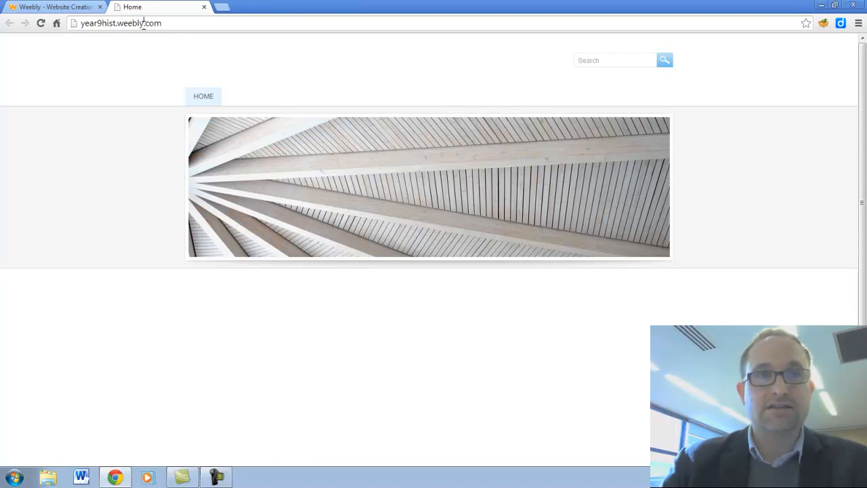
mouse_move(420, 303)
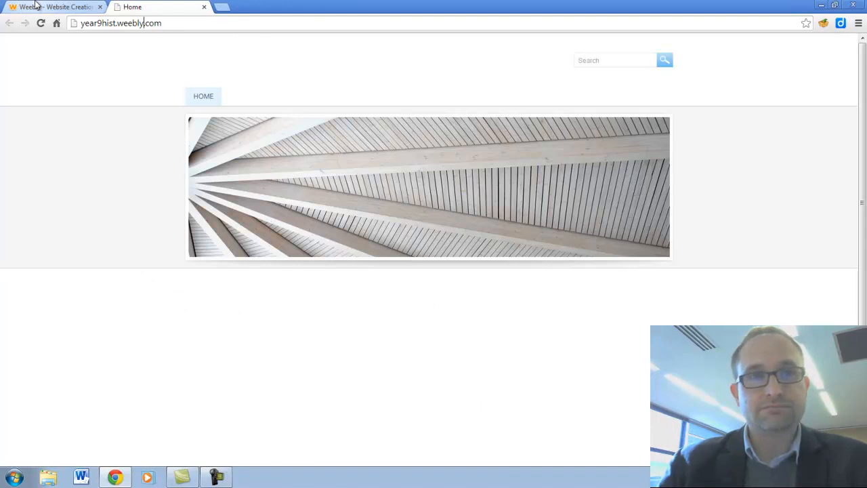
left_click(54, 7)
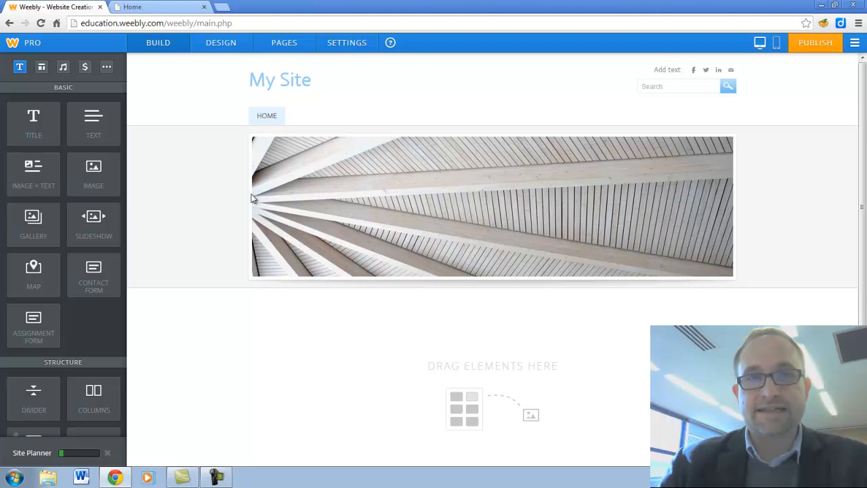
Retitle the site 'Year 9 History' in place of 'My Site'.
left_click(280, 79)
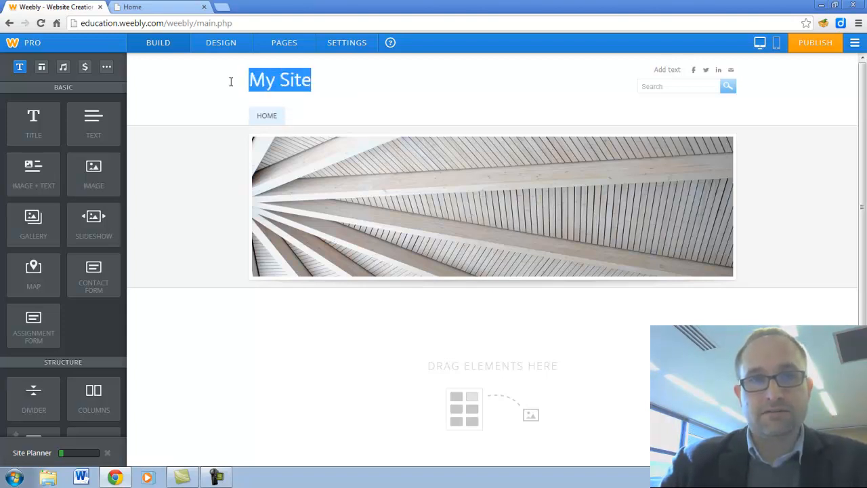
type("Year 9 H")
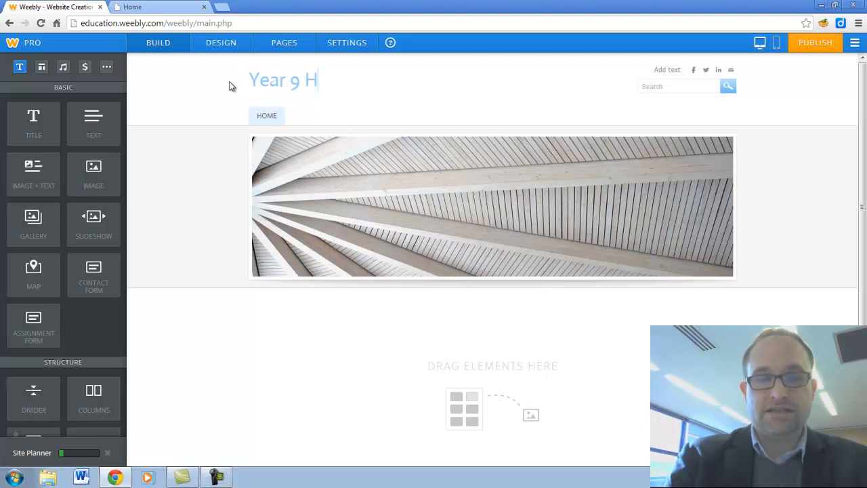
type("istr")
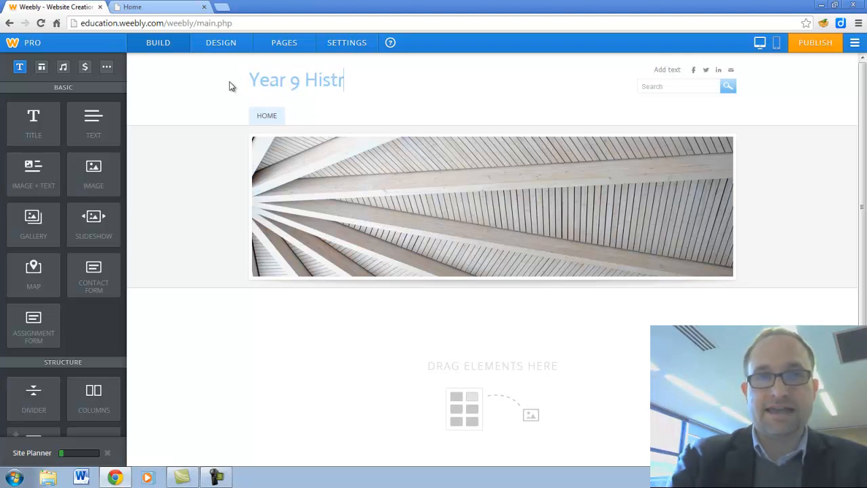
type("ory")
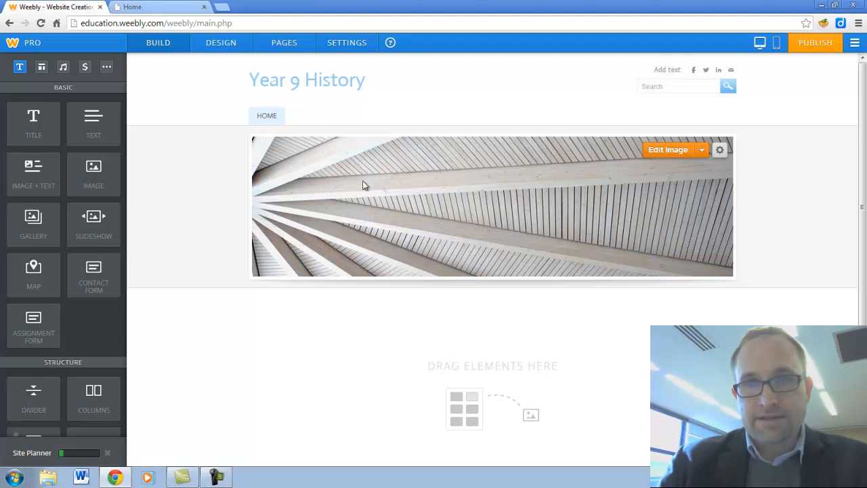
mouse_move(593, 175)
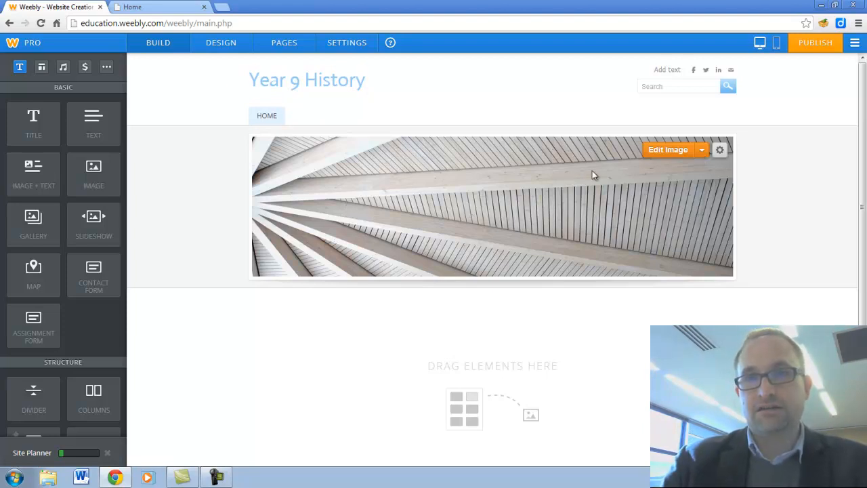
mouse_move(684, 150)
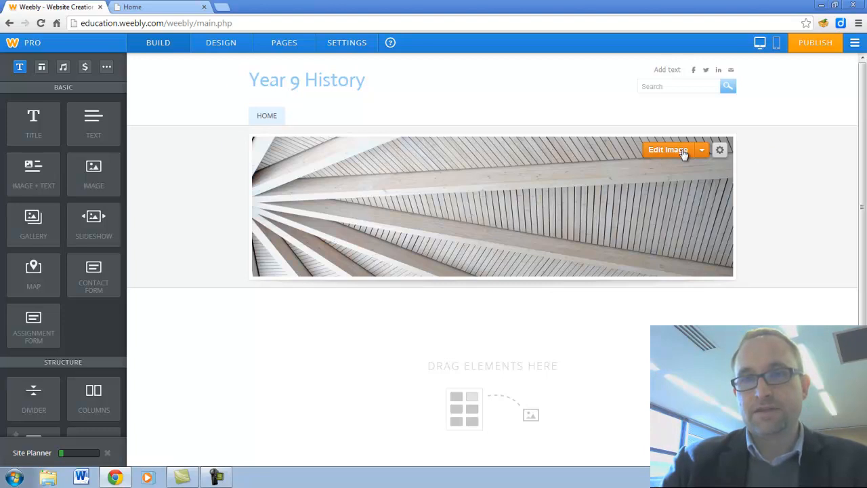
Apply the No header page layout from the header image's layout settings.
left_click(702, 150)
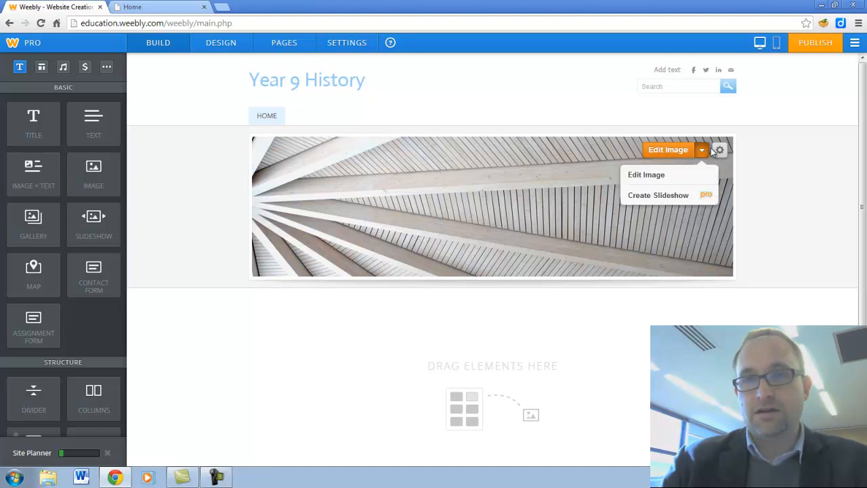
left_click(718, 149)
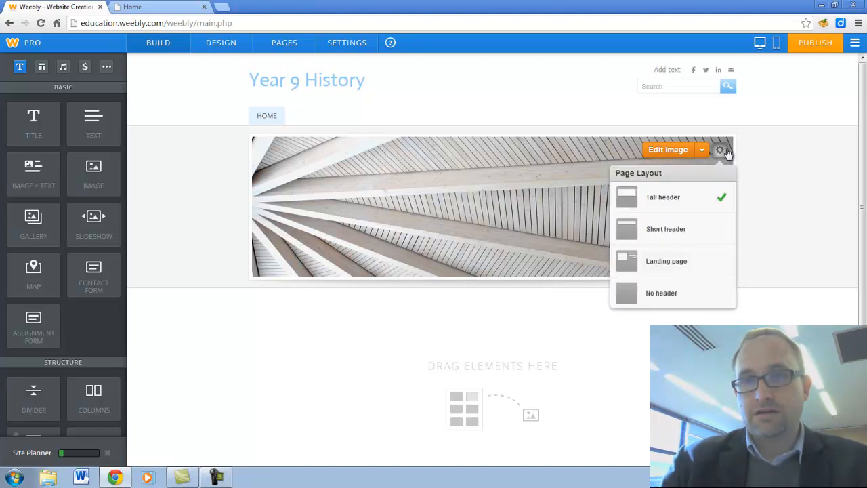
mouse_move(675, 298)
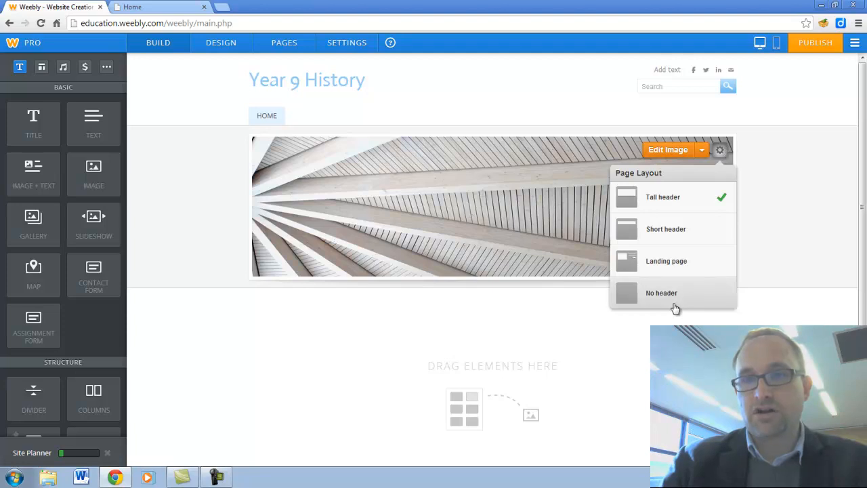
mouse_move(670, 305)
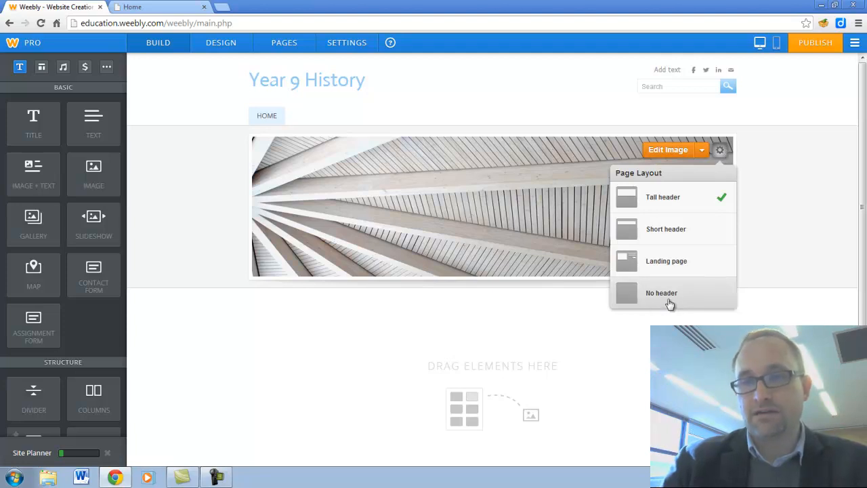
left_click(662, 293)
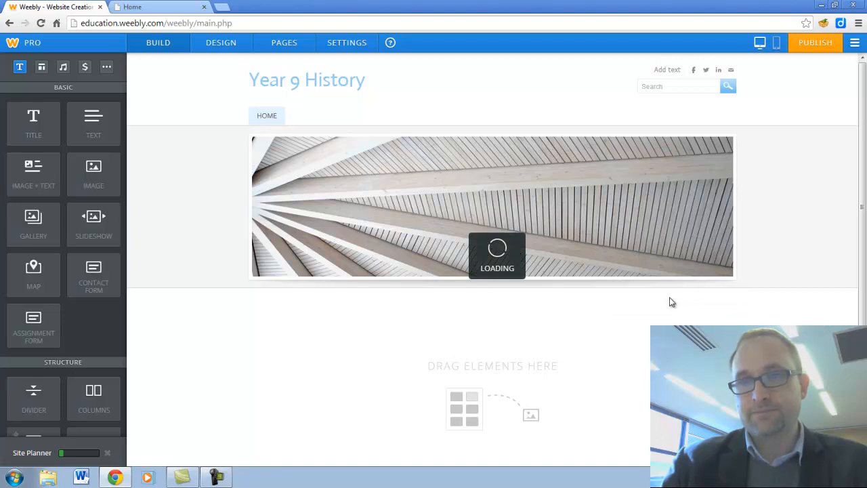